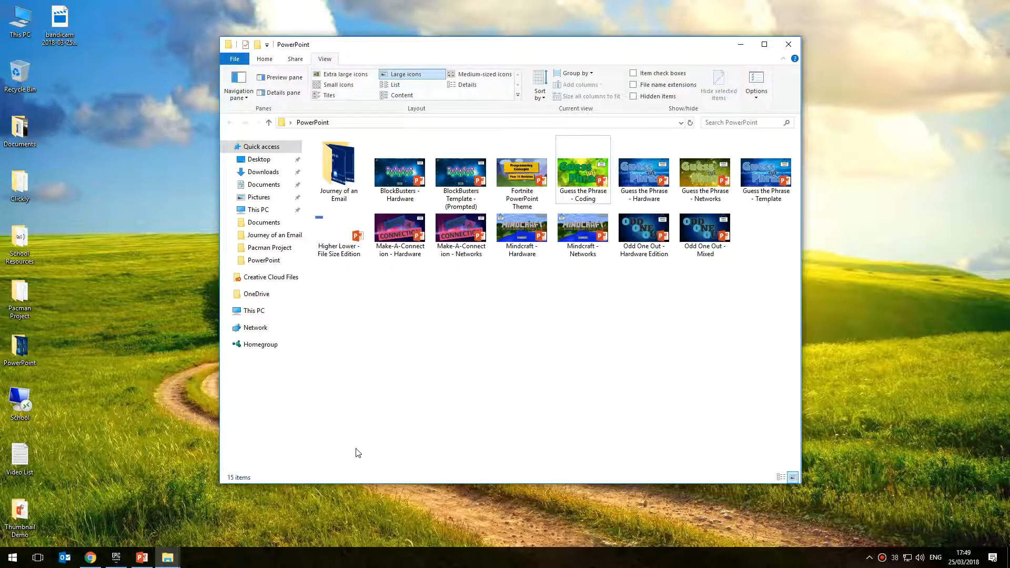
{"action": "mouse_move", "coordinate": [504, 318]}
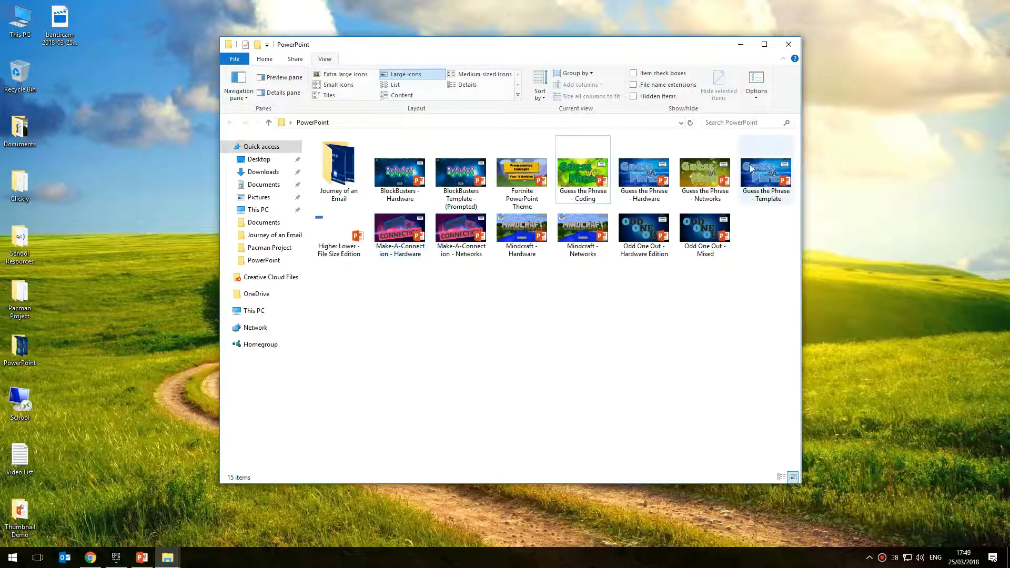
- Open the Thumbnail Demo folder and view its items as large icons
{"action": "left_click", "coordinate": [461, 170]}
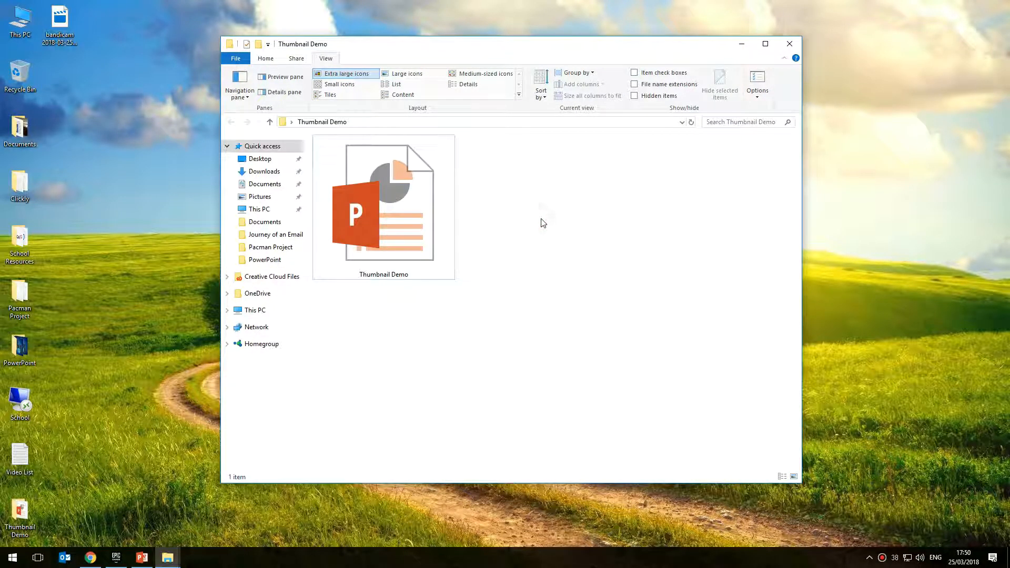
{"action": "left_click", "coordinate": [383, 206]}
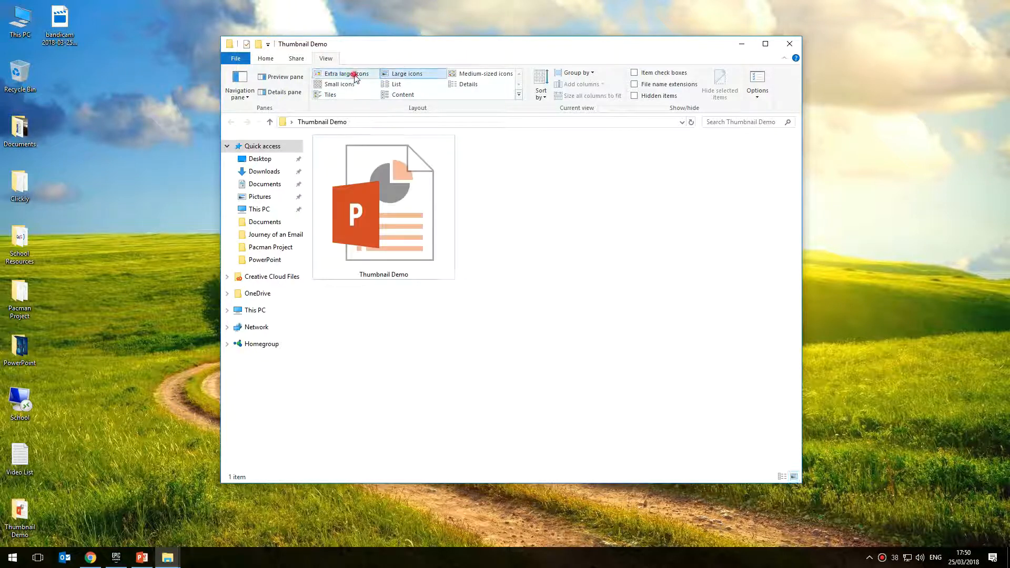
{"action": "left_click", "coordinate": [406, 73]}
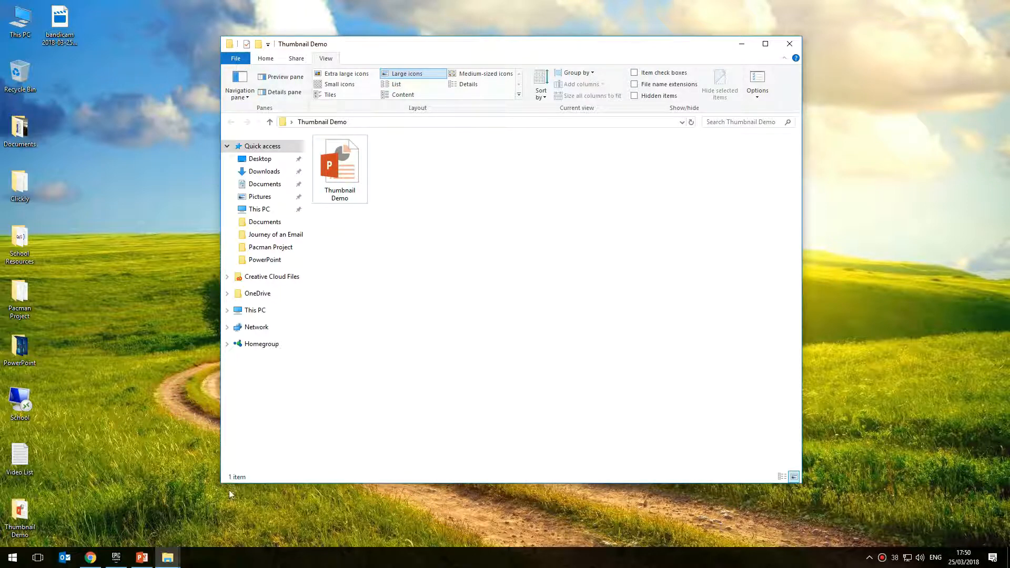
- Open Thumbnail Demo and save a copy named 'Thumbnail Demo 2' in the same folder
{"action": "double_click", "coordinate": [340, 160]}
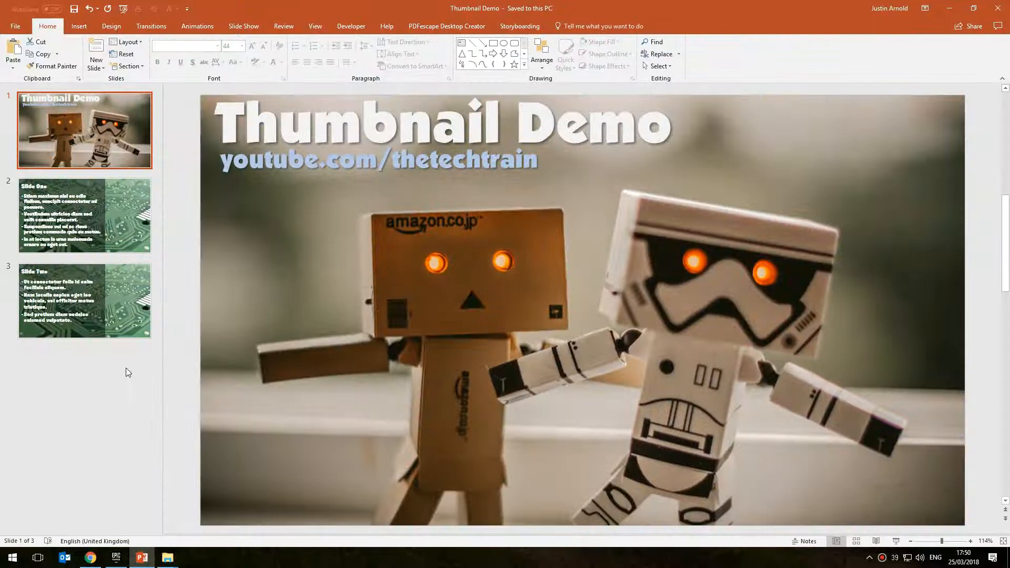
{"action": "mouse_move", "coordinate": [145, 339]}
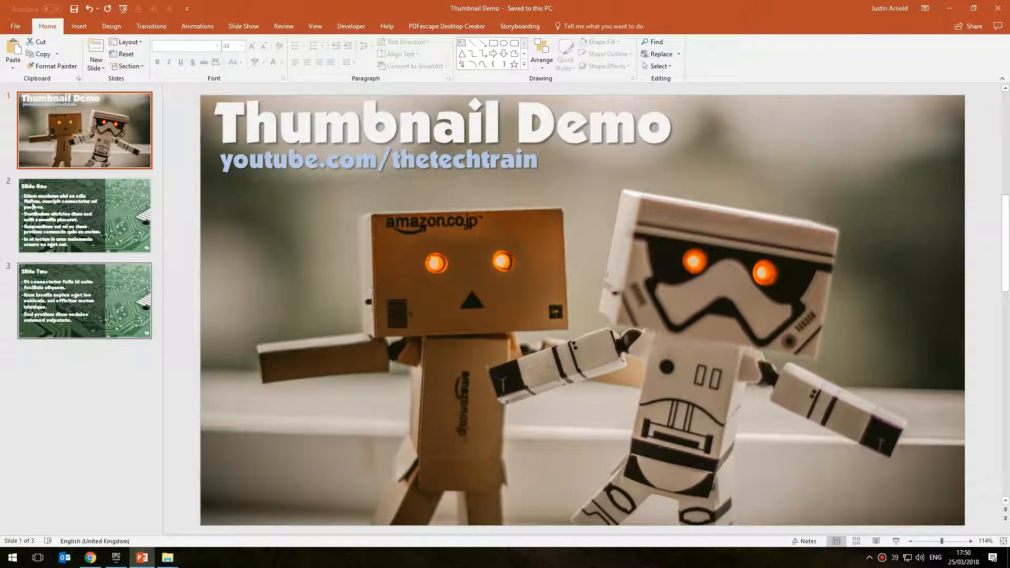
{"action": "mouse_move", "coordinate": [95, 145]}
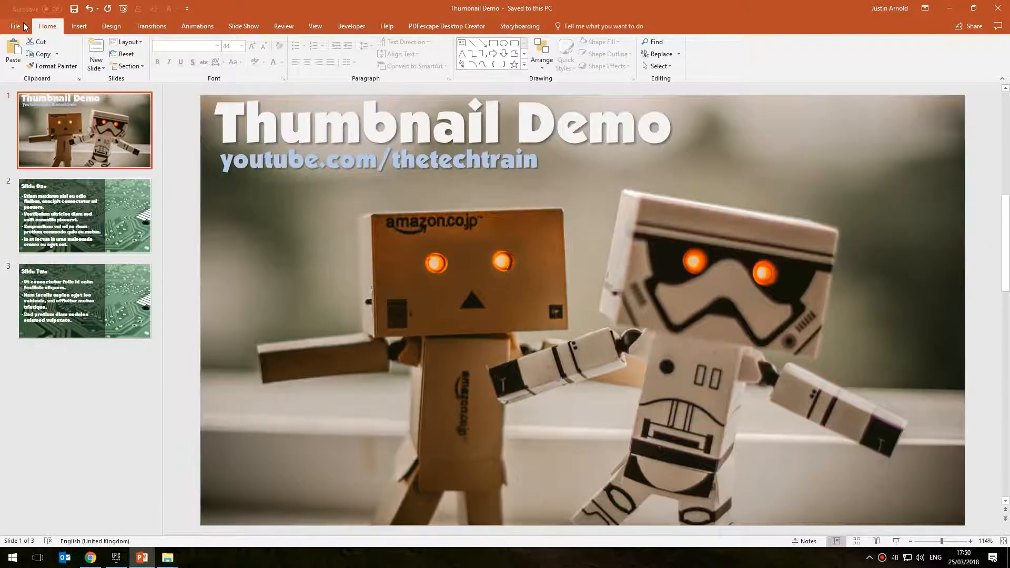
{"action": "left_click", "coordinate": [14, 26]}
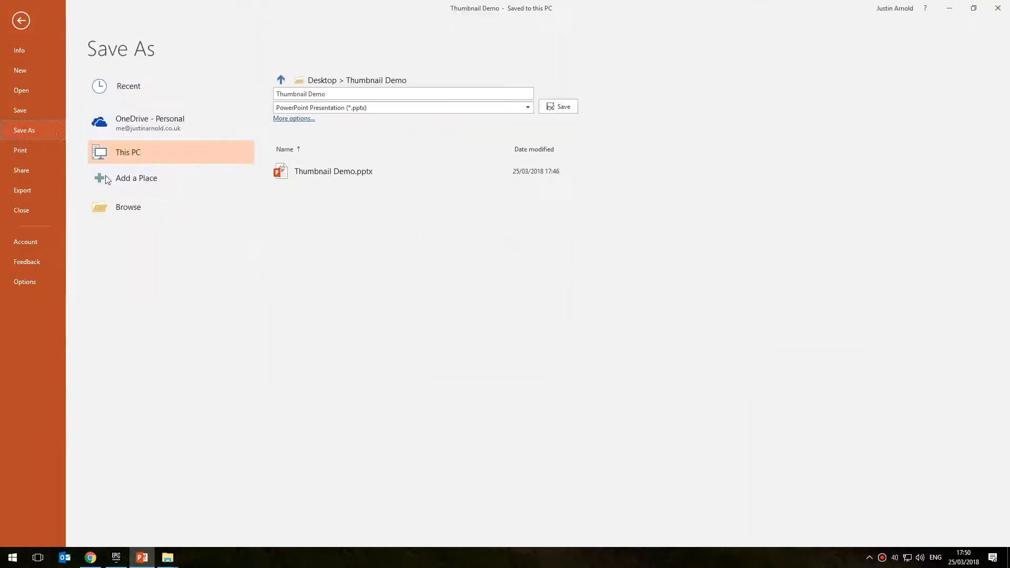
{"action": "left_click", "coordinate": [127, 206]}
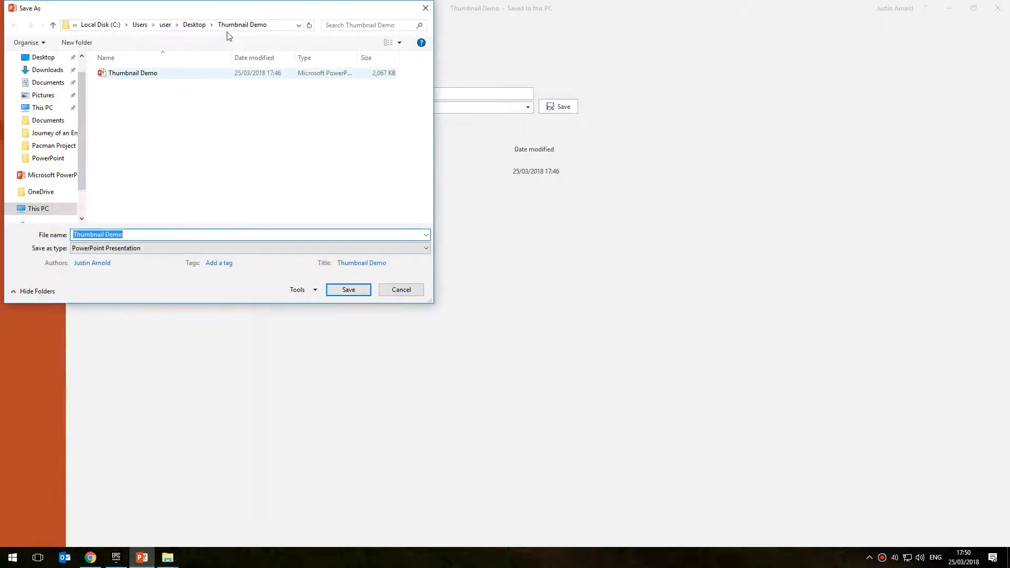
{"action": "left_click", "coordinate": [132, 73]}
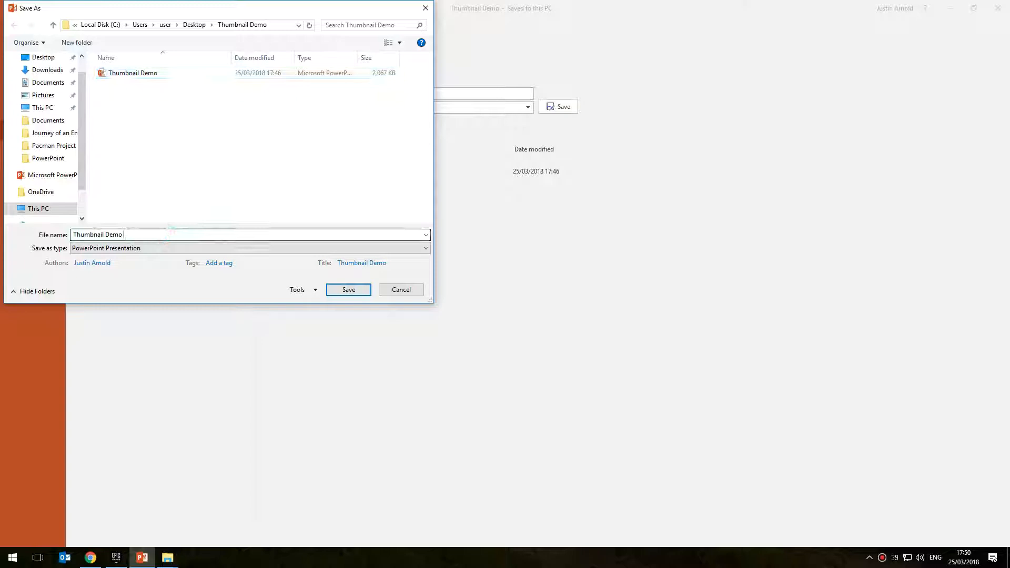
{"action": "left_click", "coordinate": [347, 289]}
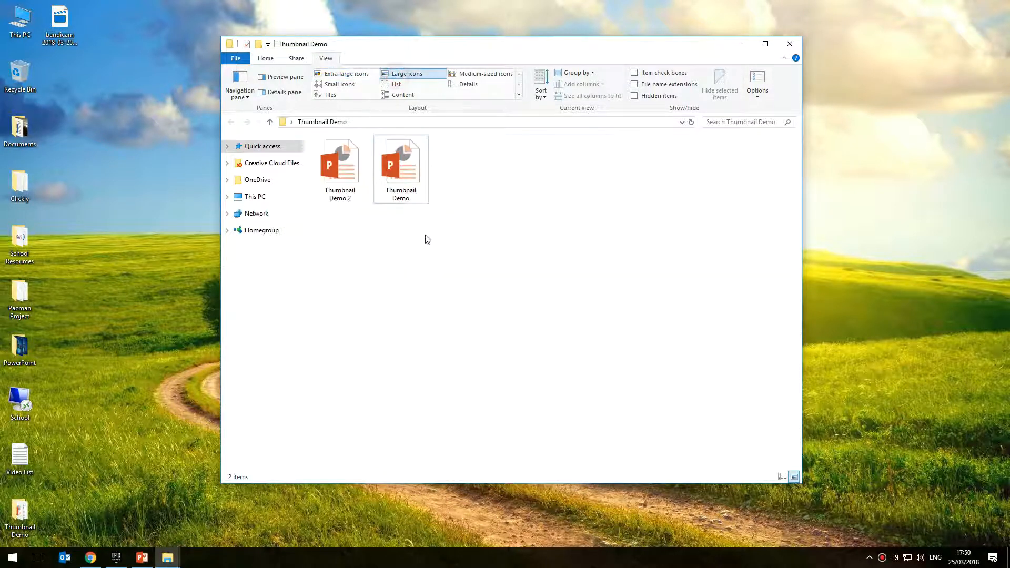
- Switch back to the open Thumbnail Demo 2 presentation from the taskbar
{"action": "left_click", "coordinate": [390, 380]}
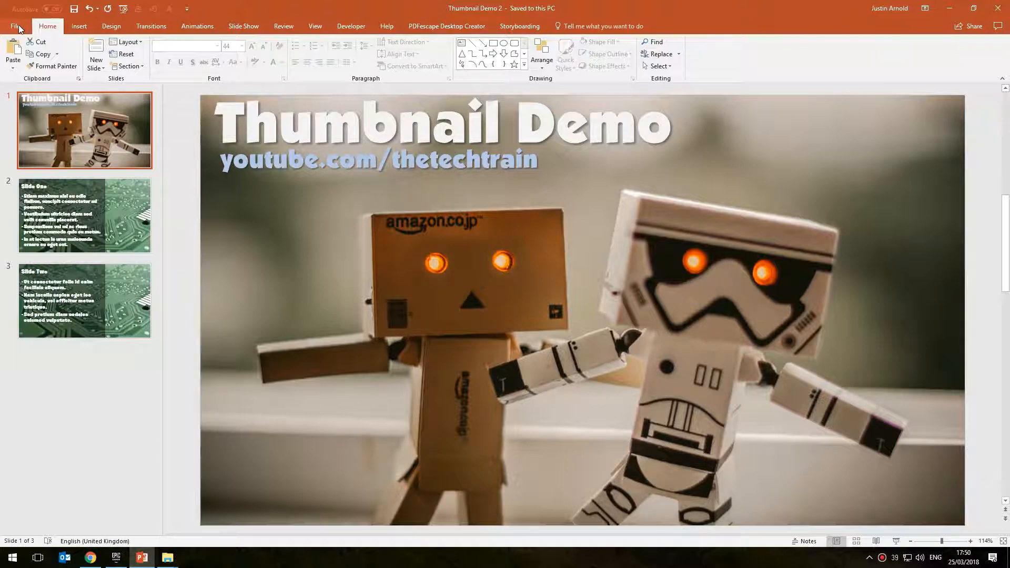
- Tick 'Save preview picture' on the Advanced Properties Summary tab and confirm
{"action": "left_click", "coordinate": [14, 26]}
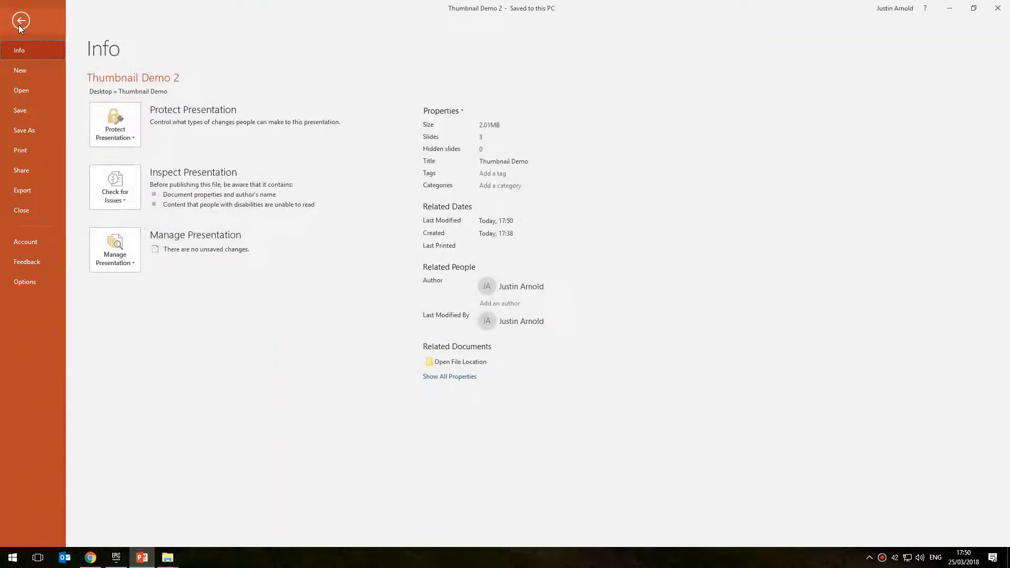
{"action": "mouse_move", "coordinate": [396, 125]}
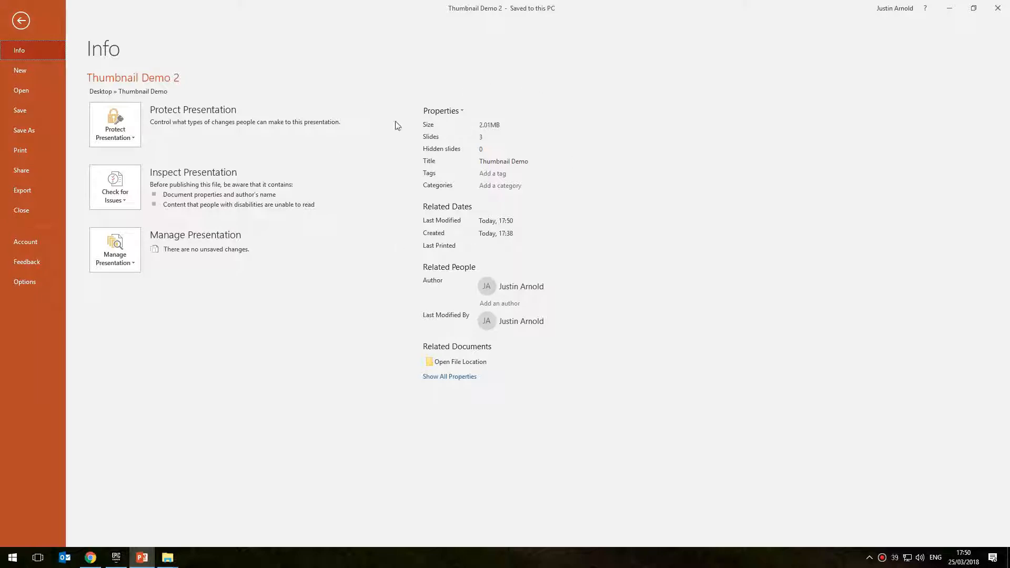
{"action": "mouse_move", "coordinate": [485, 111]}
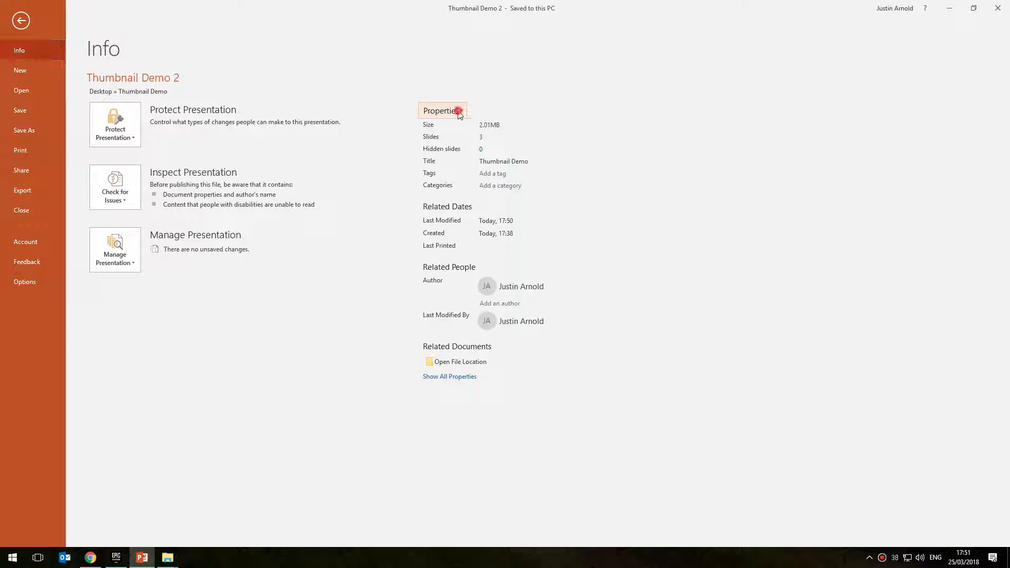
{"action": "left_click", "coordinate": [441, 110]}
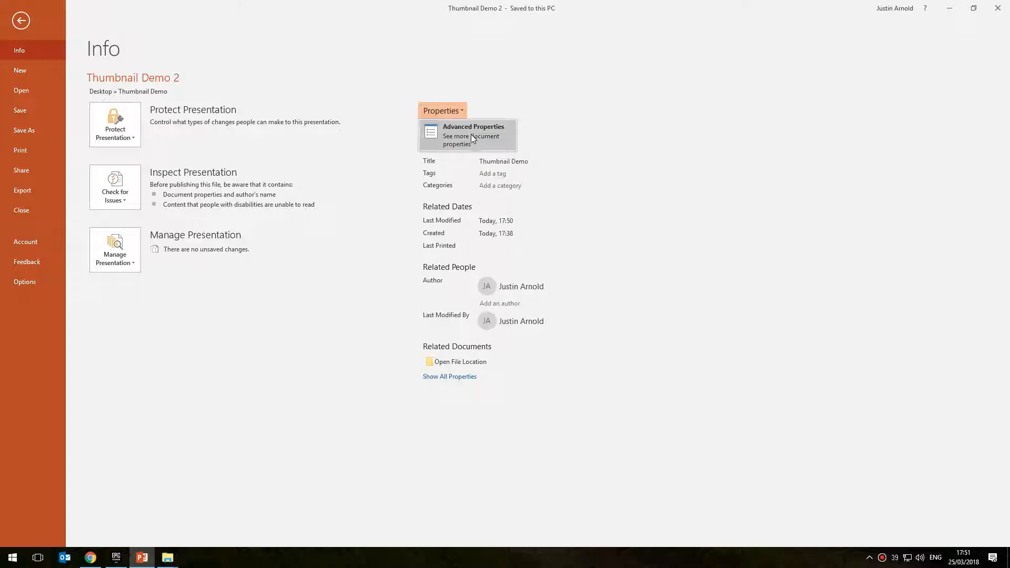
{"action": "left_click", "coordinate": [473, 136]}
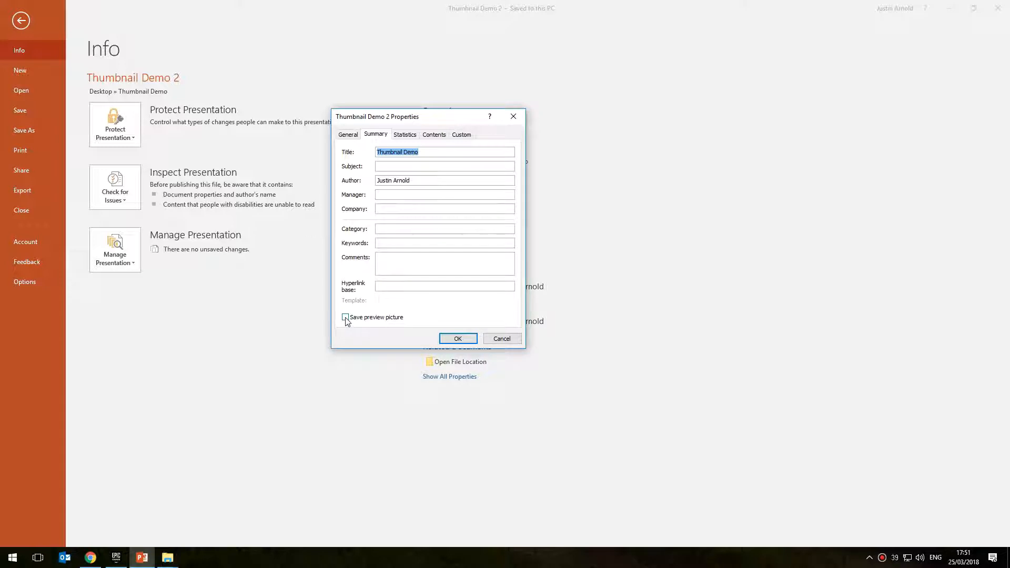
{"action": "left_click", "coordinate": [345, 317]}
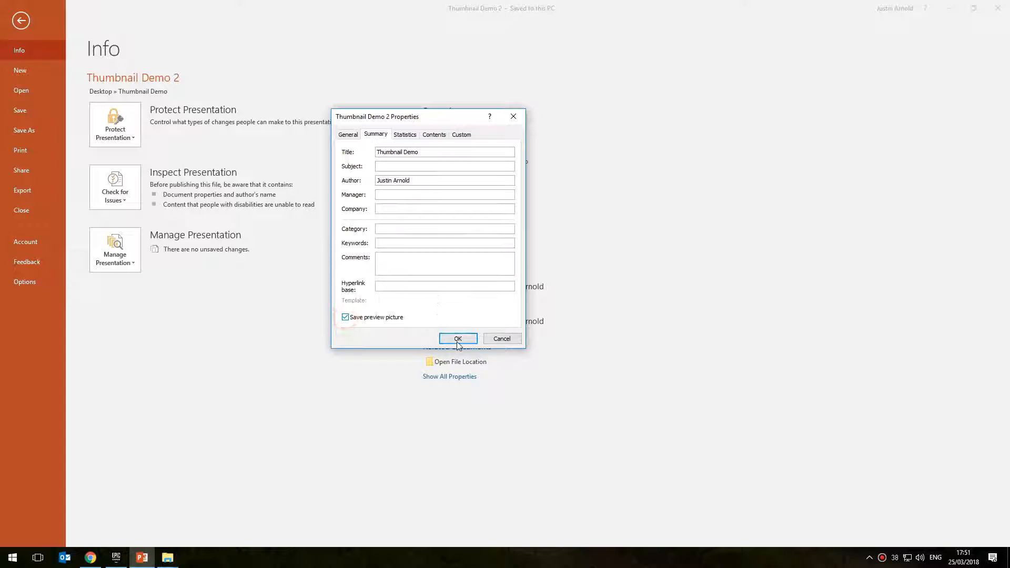
{"action": "left_click", "coordinate": [457, 339]}
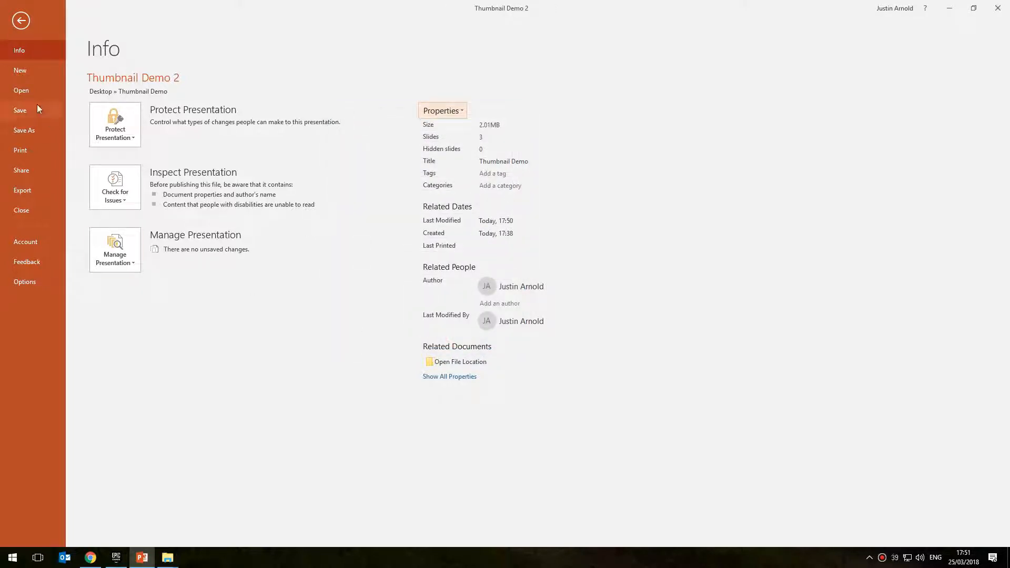
- Save the presentation as 'Thumbnail Demo 3' and minimize PowerPoint
{"action": "left_click", "coordinate": [24, 130]}
{"action": "type", "text": "Thumbnail Demo 3"}
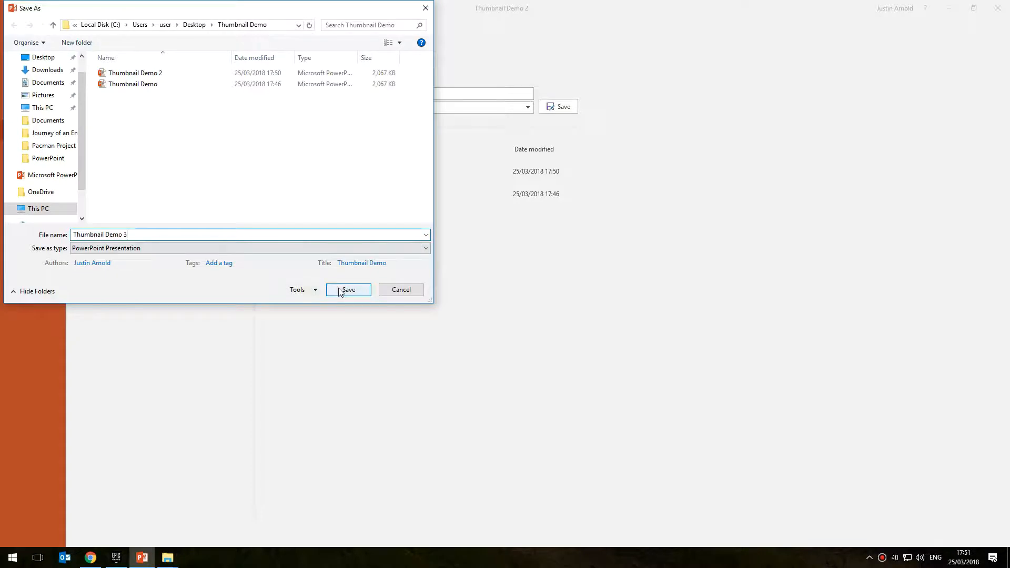
{"action": "left_click", "coordinate": [348, 289]}
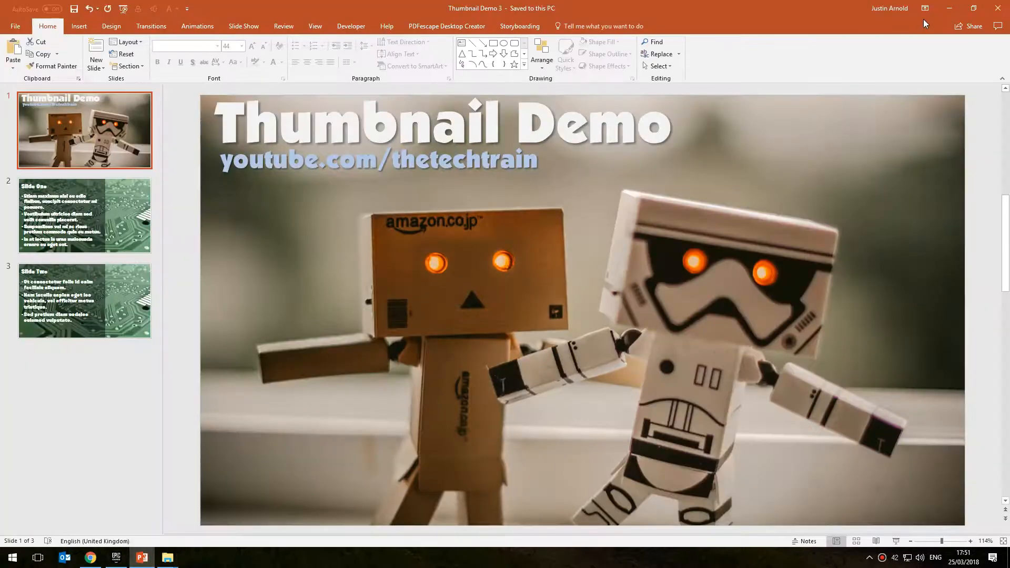
{"action": "left_click", "coordinate": [167, 557]}
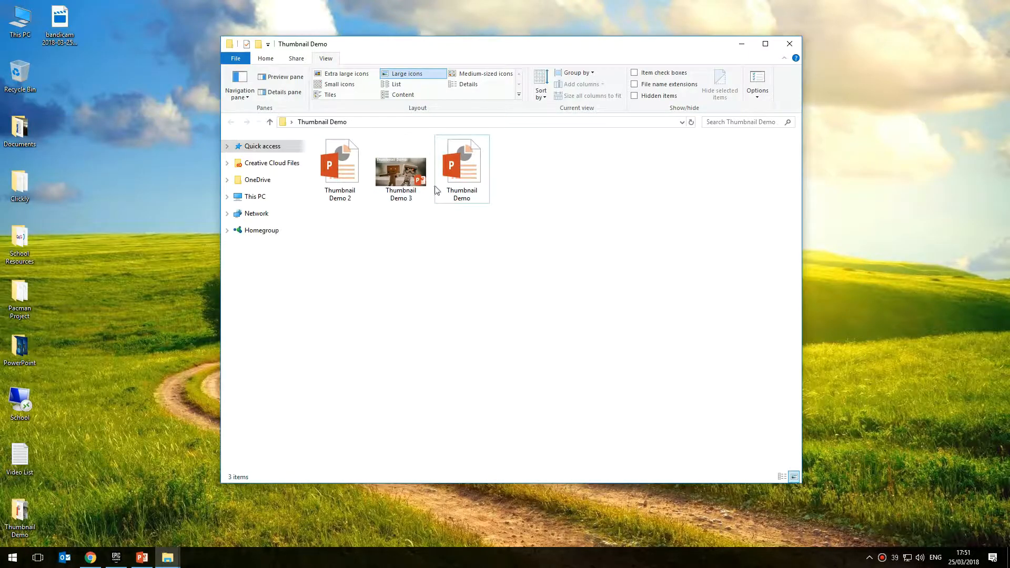
- Switch the Thumbnail Demo folder view to extra large icons
{"action": "left_click", "coordinate": [346, 73]}
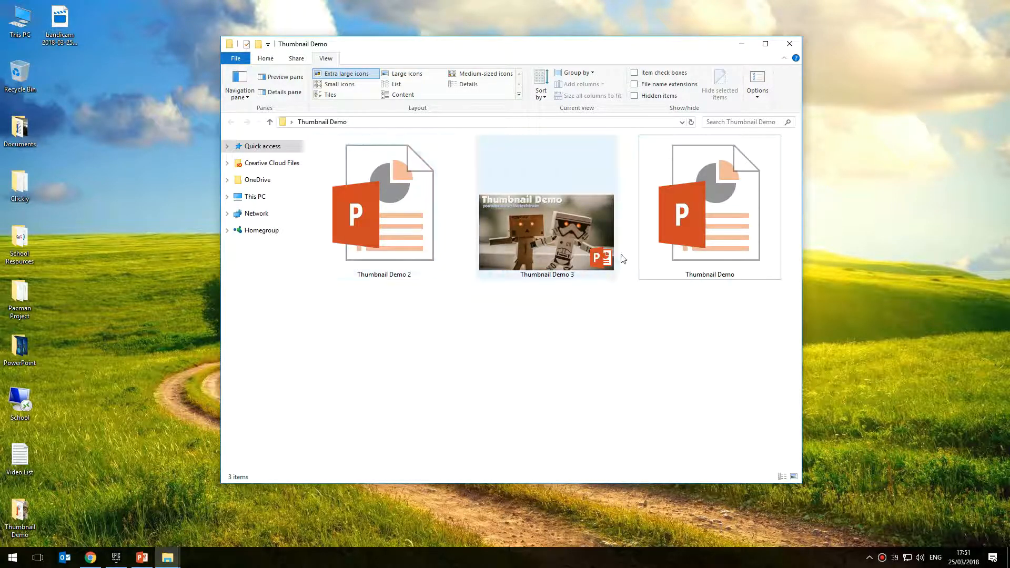
{"action": "left_click", "coordinate": [484, 372]}
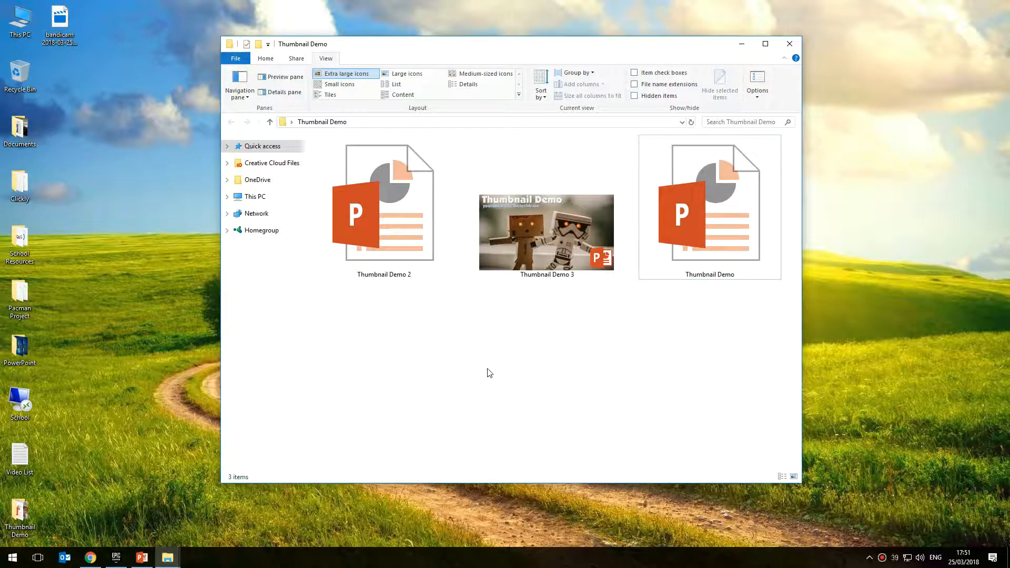
{"action": "mouse_move", "coordinate": [419, 370]}
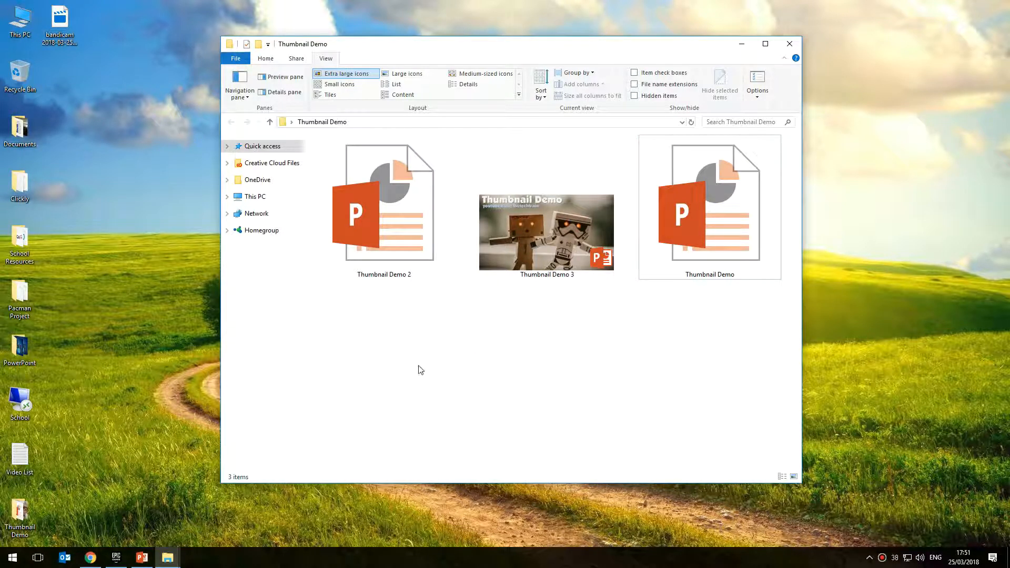
{"action": "mouse_move", "coordinate": [414, 372]}
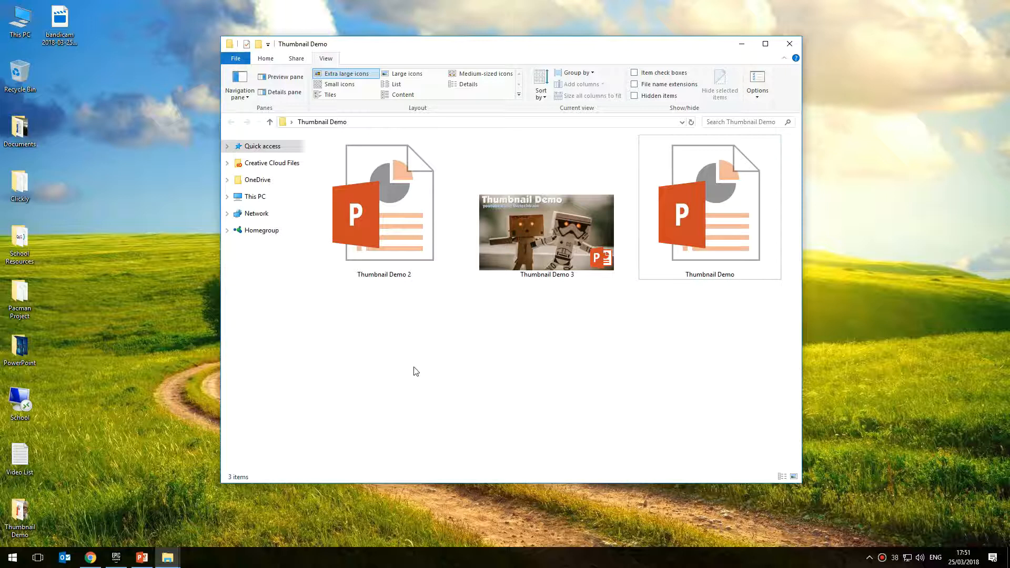
{"action": "mouse_move", "coordinate": [358, 348]}
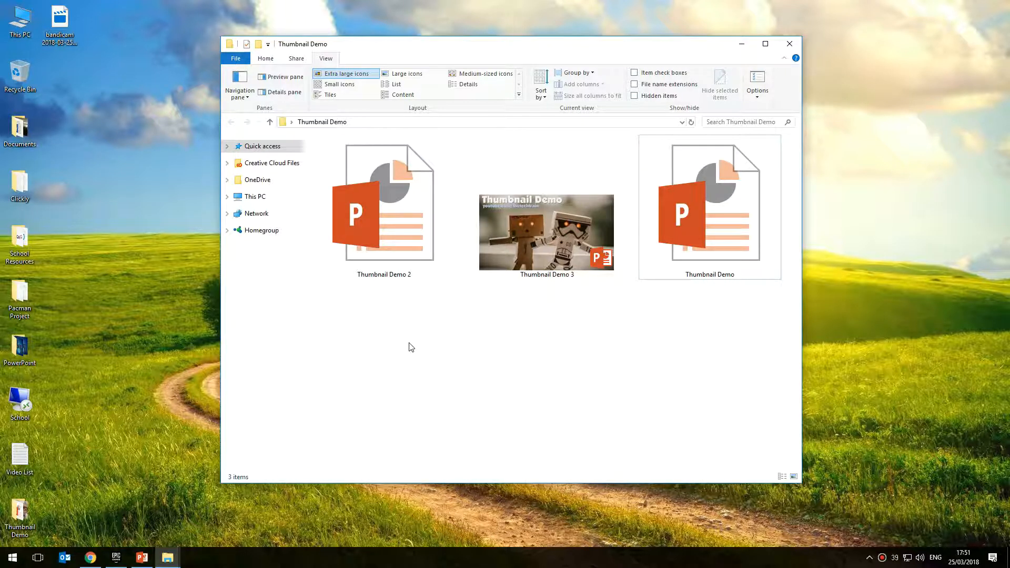
{"action": "mouse_move", "coordinate": [475, 396]}
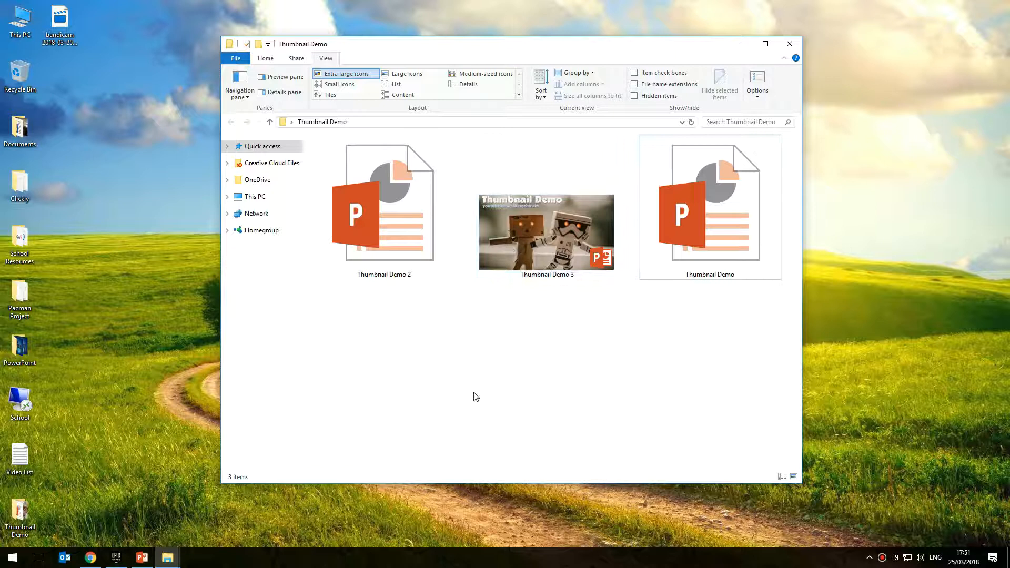
{"action": "mouse_move", "coordinate": [476, 376]}
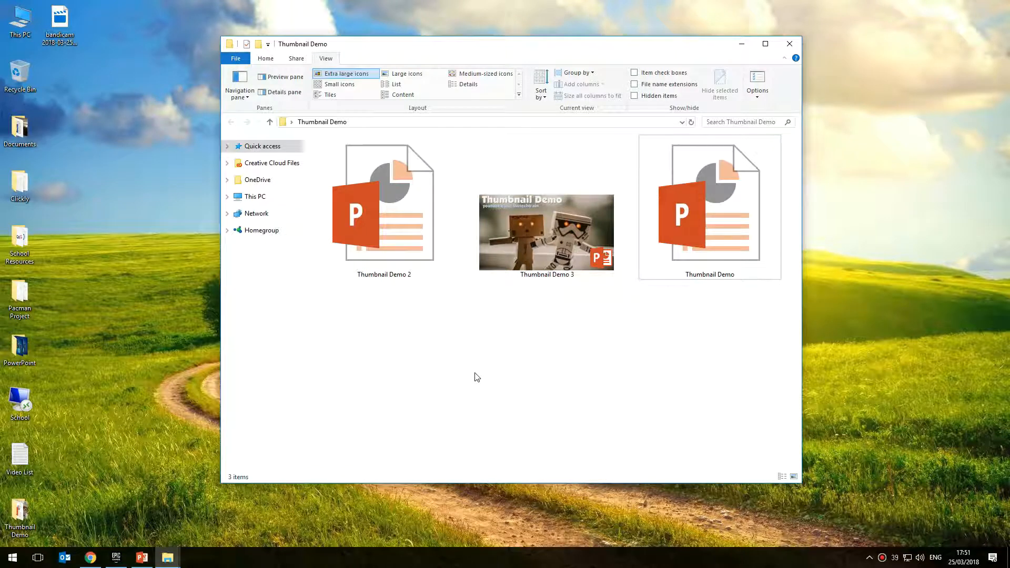
{"action": "mouse_move", "coordinate": [474, 340]}
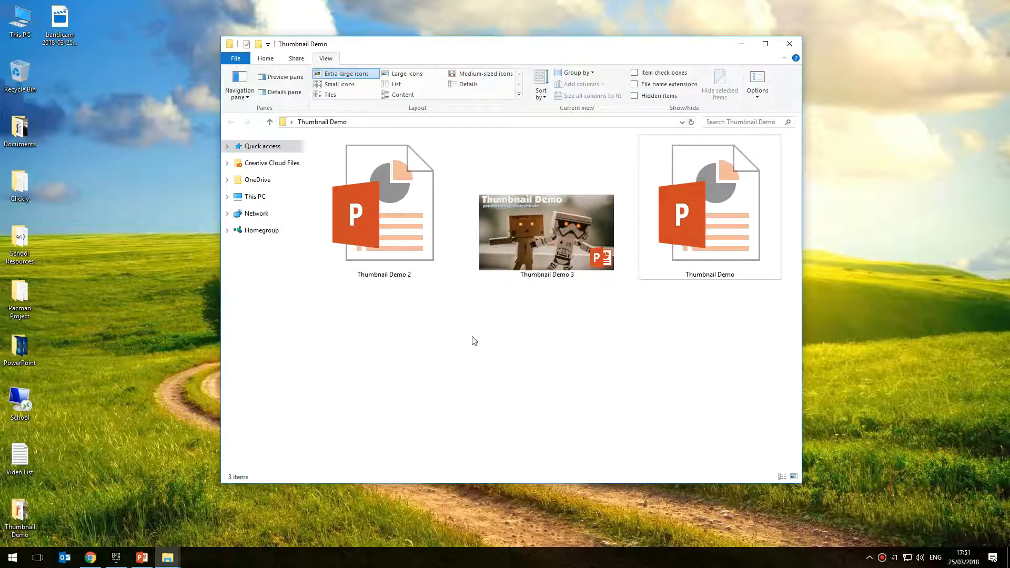
{"action": "mouse_move", "coordinate": [398, 330]}
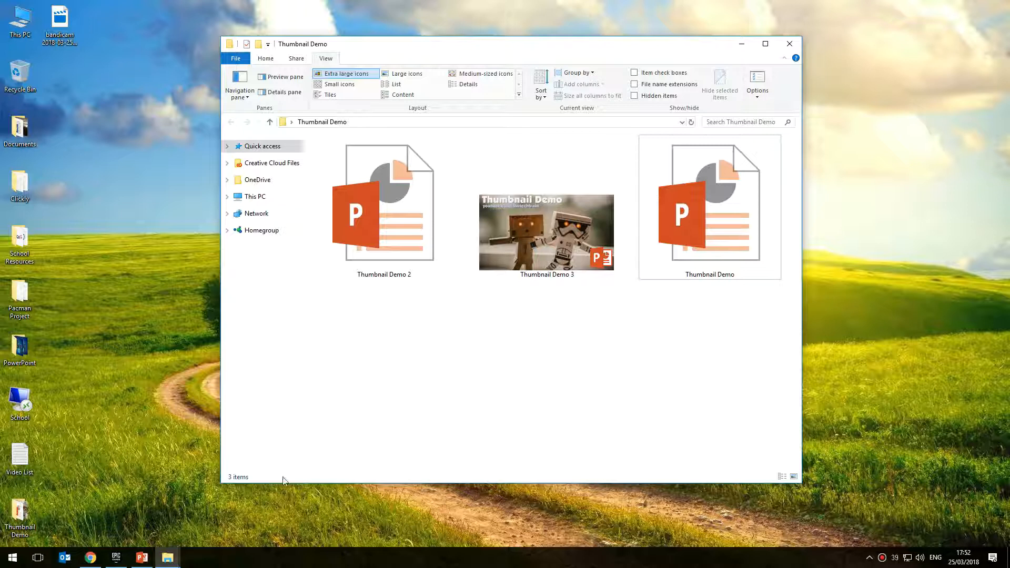
{"action": "mouse_move", "coordinate": [325, 420]}
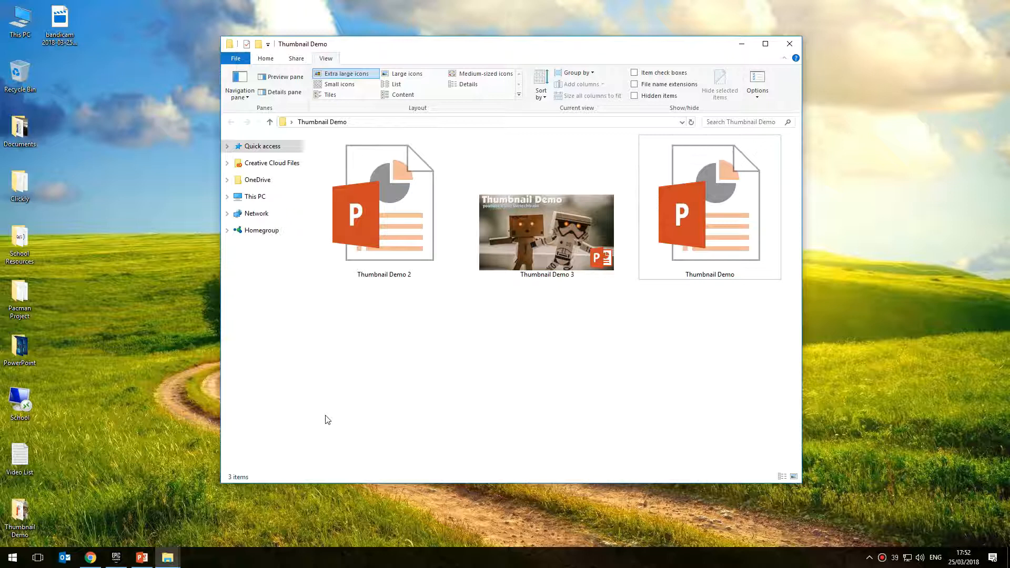
{"action": "mouse_move", "coordinate": [324, 419]}
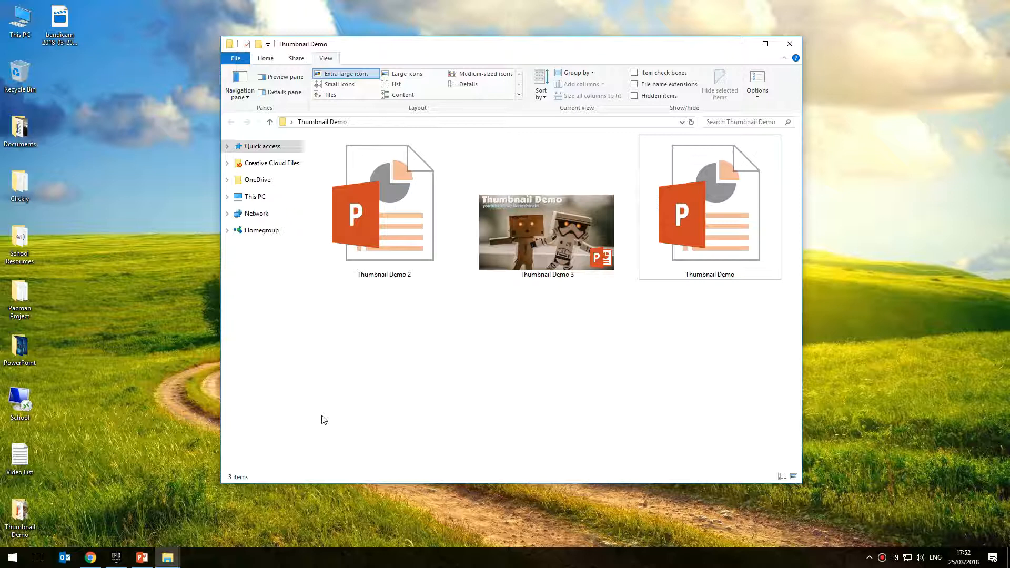